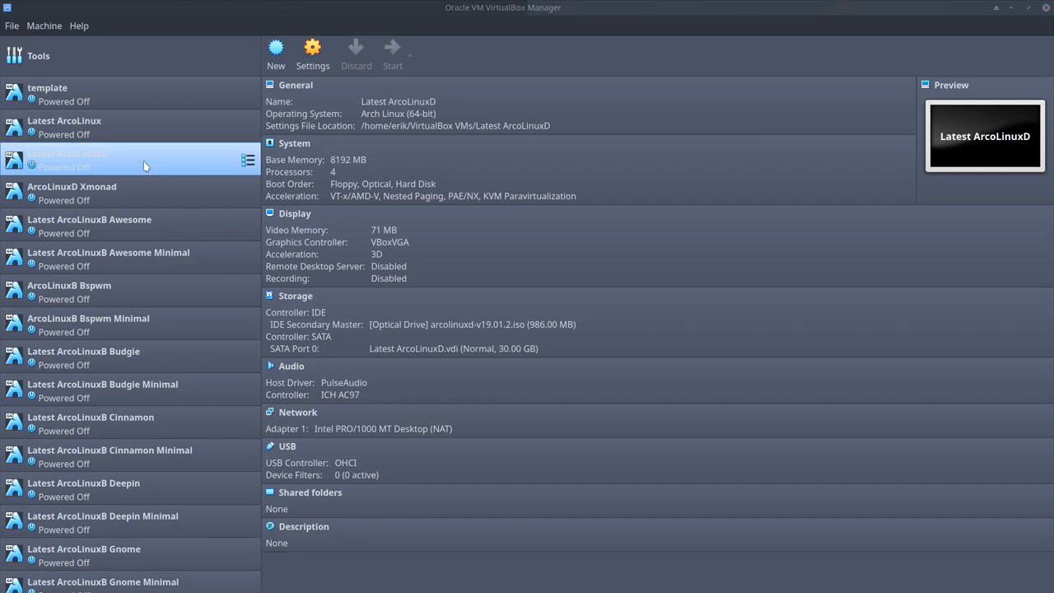
Start the 'Latest ArcoLinuxD' virtual machine from VirtualBox Manager
click(392, 47)
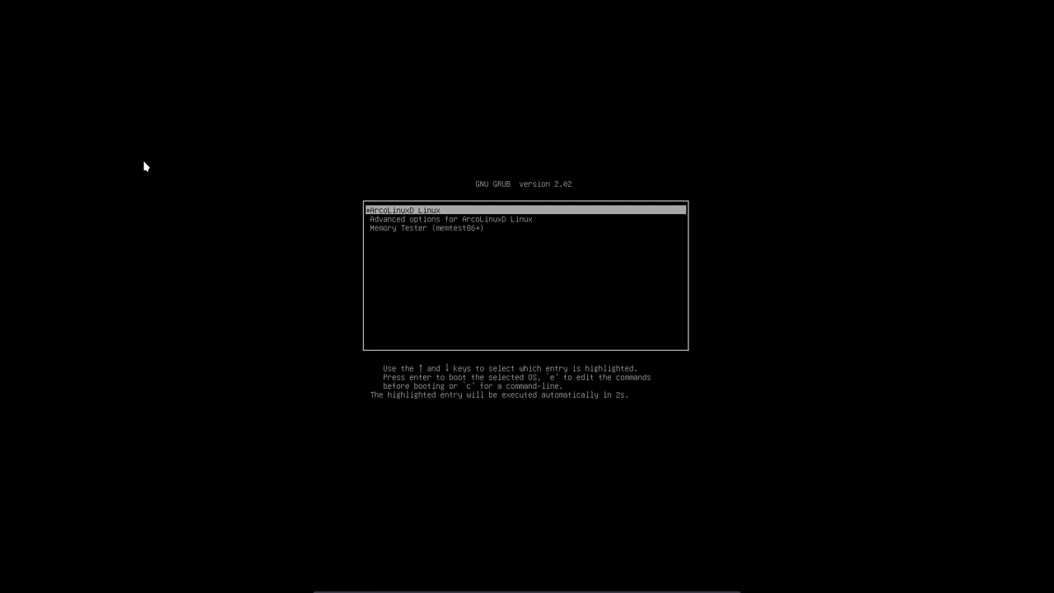
Boot ArcoLinuxD from GRUB and cycle the login wallpaper to a dark sci-fi planet
key(Return)
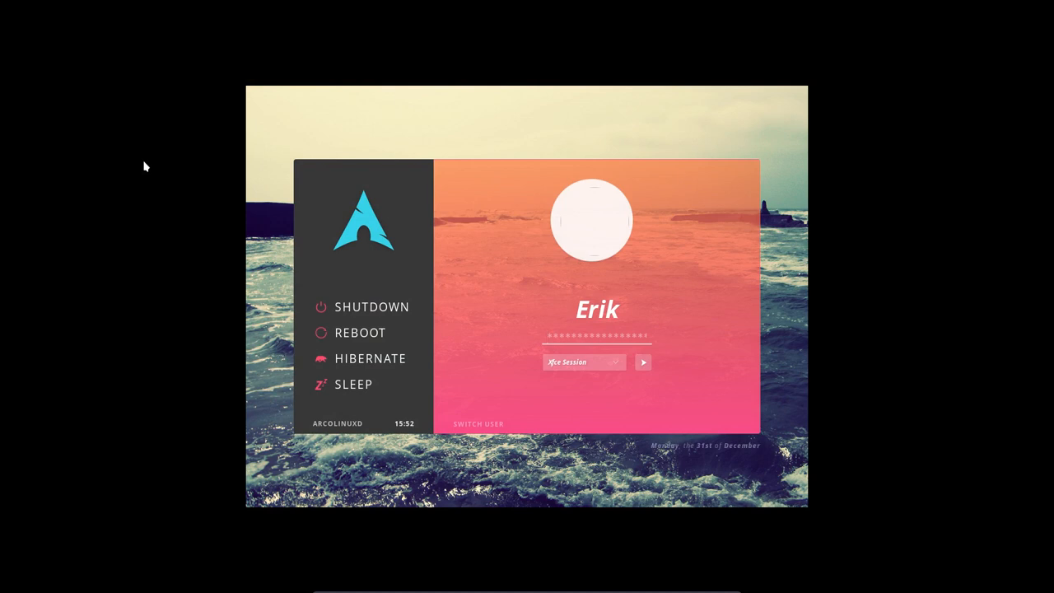
click(595, 337)
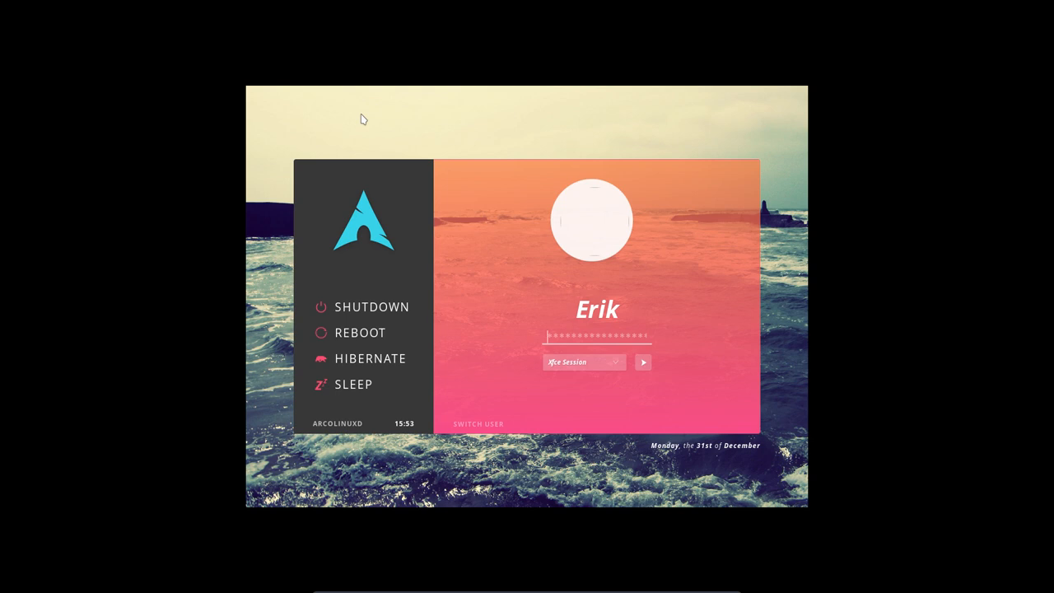
mouse_move(739, 99)
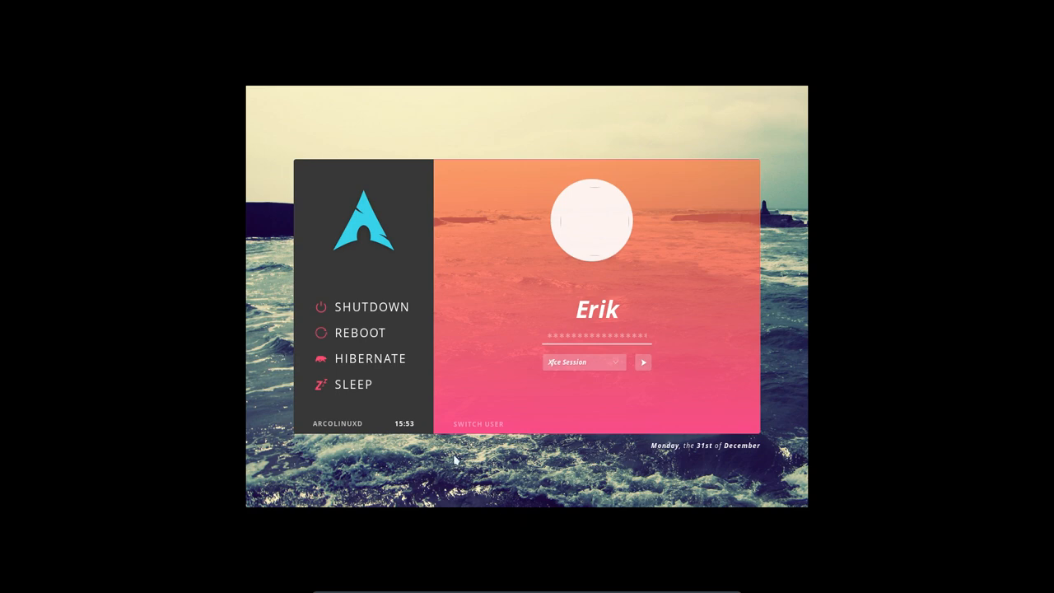
mouse_move(370, 357)
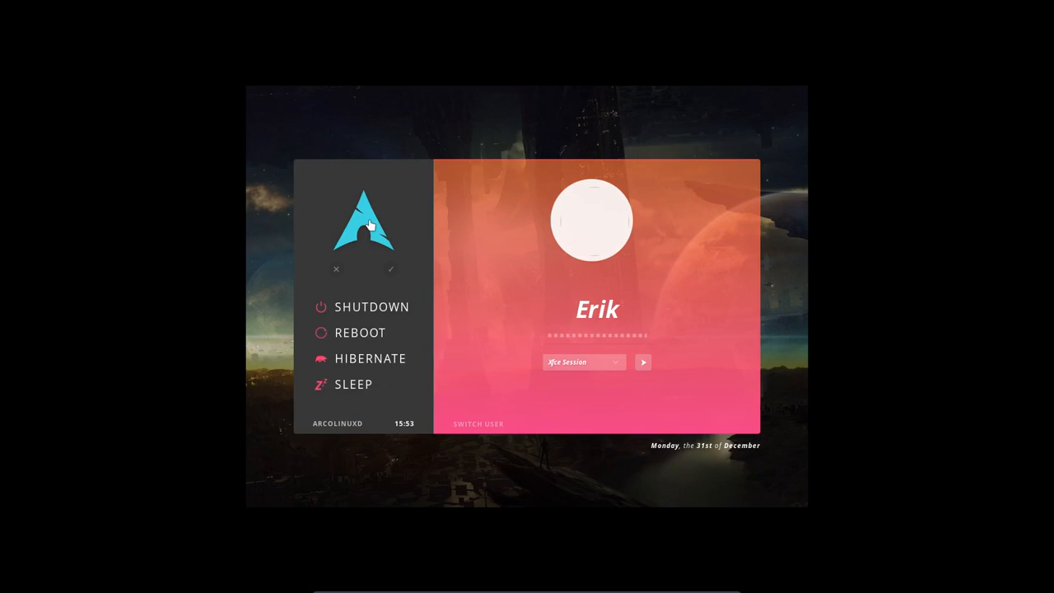
Save the planet wallpaper as default, confirm the Xfce session, and focus the password field
click(389, 270)
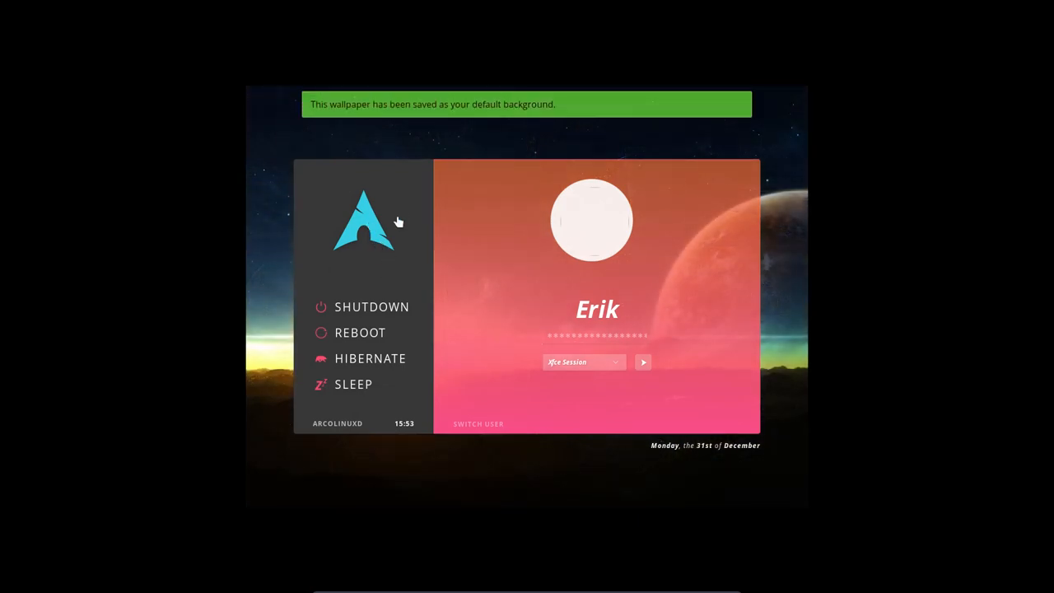
mouse_move(443, 272)
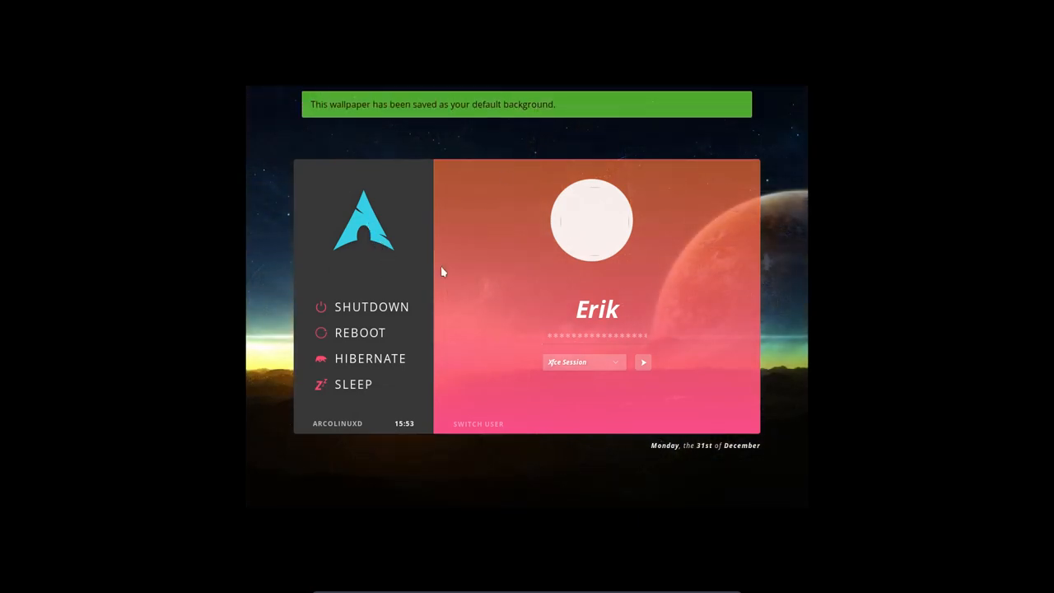
mouse_move(616, 368)
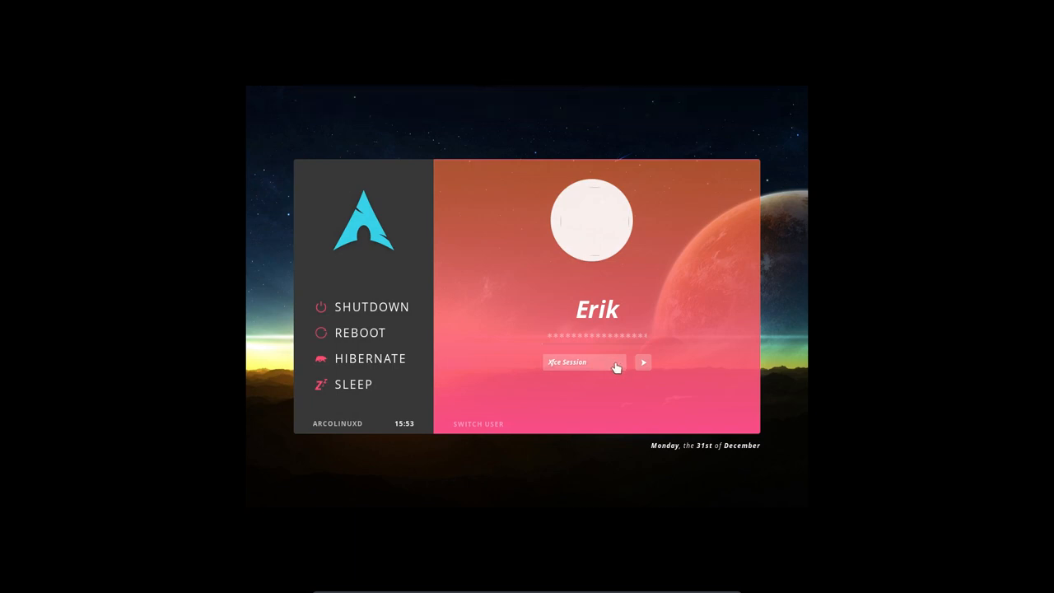
click(597, 335)
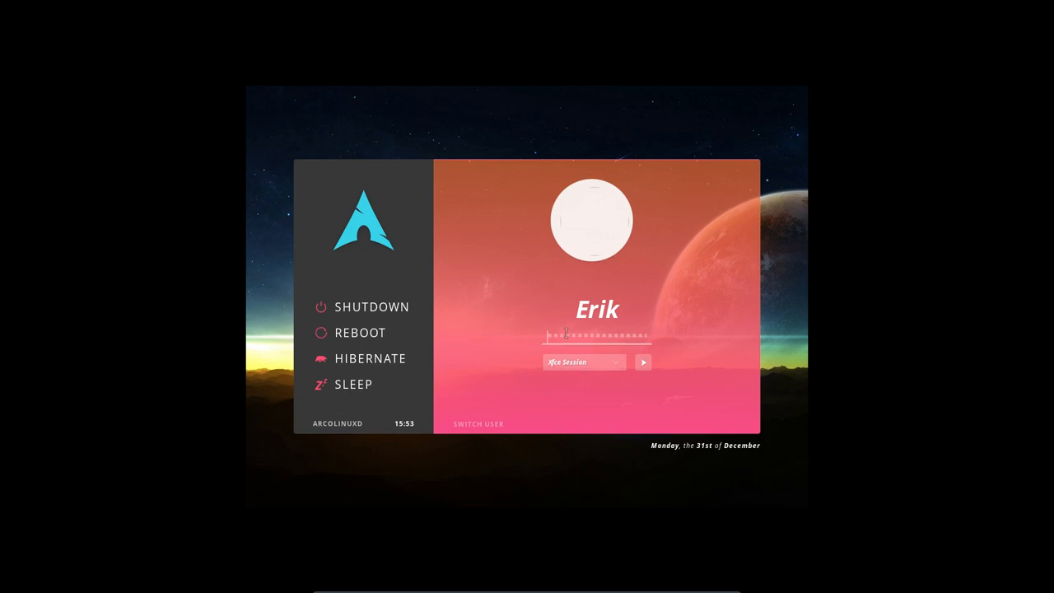
click(642, 363)
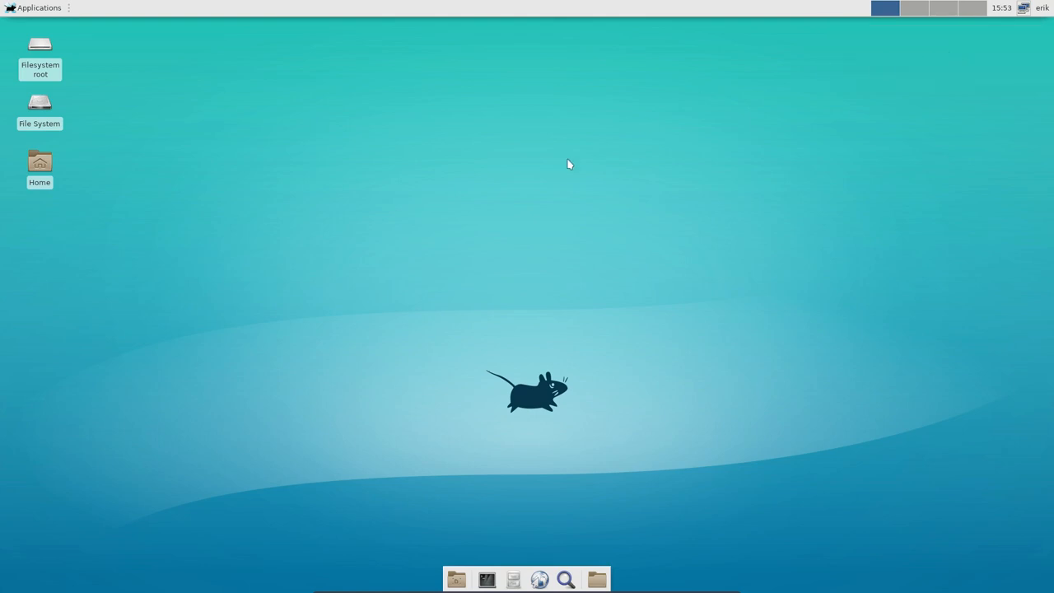
mouse_move(498, 543)
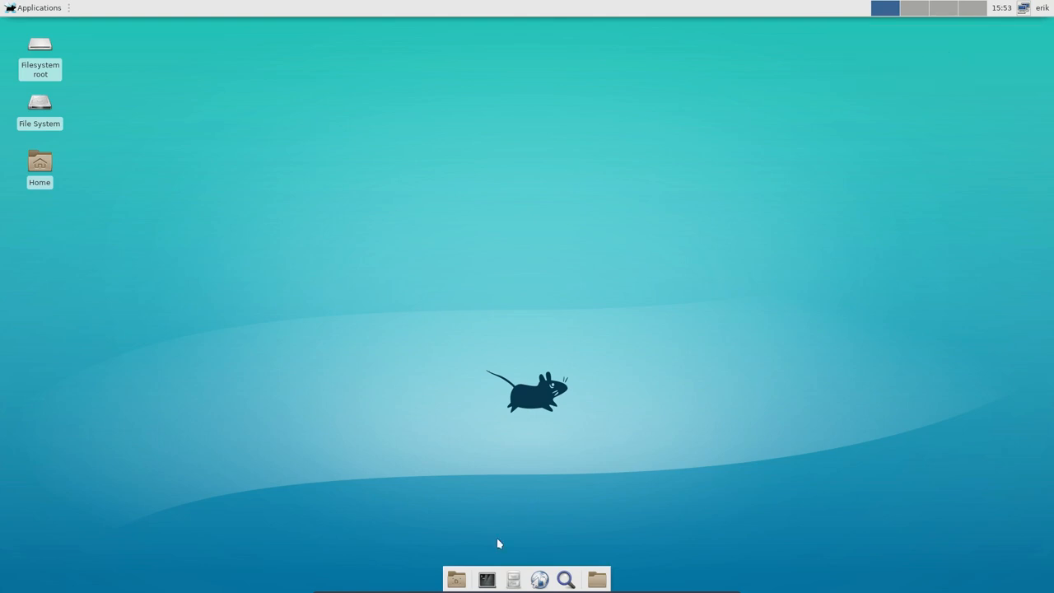
Open a centred terminal and run the 'yay lightdm' package search
click(486, 579)
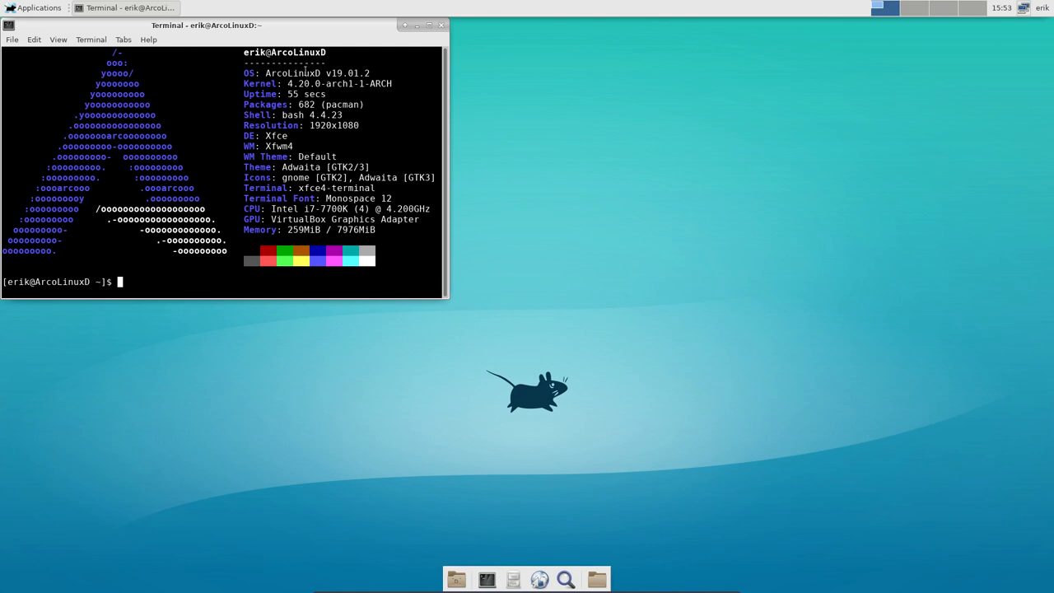
drag(206, 25, 534, 89)
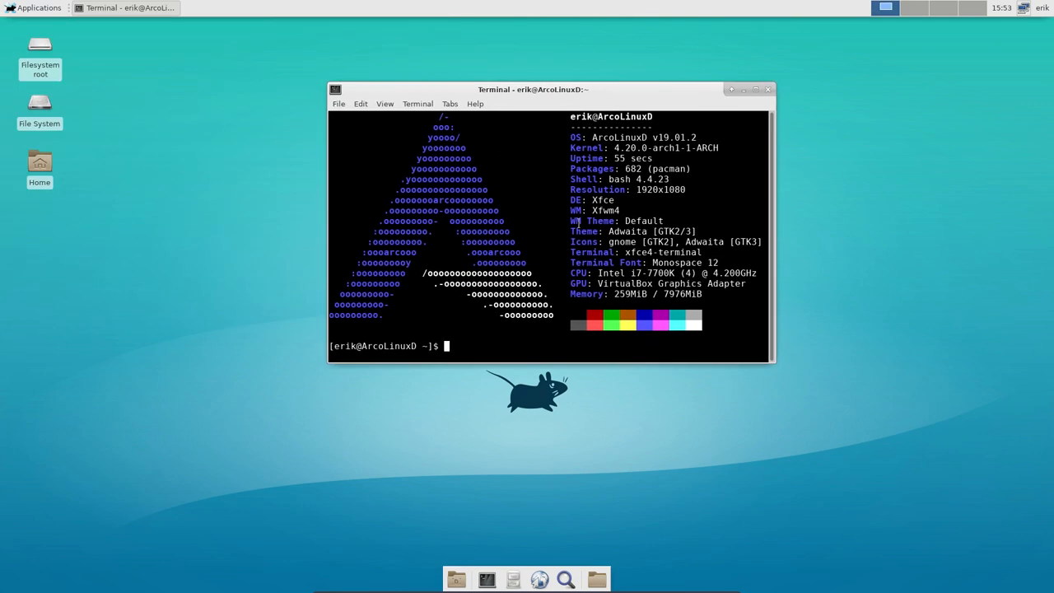
text(yay lightdm)
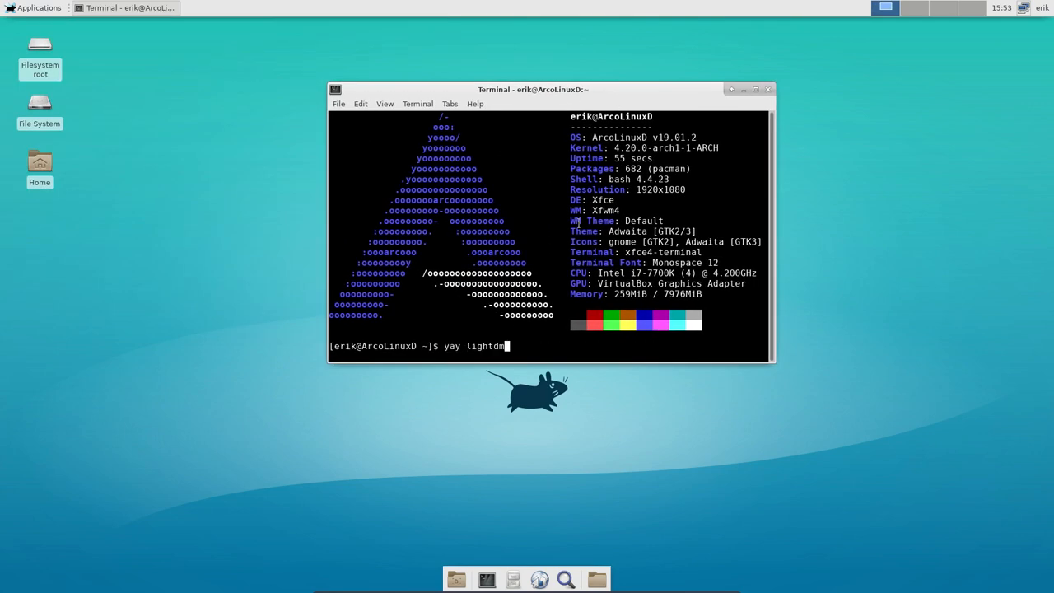
text(sudo pacman -S xfce4 xfce4-goodies)
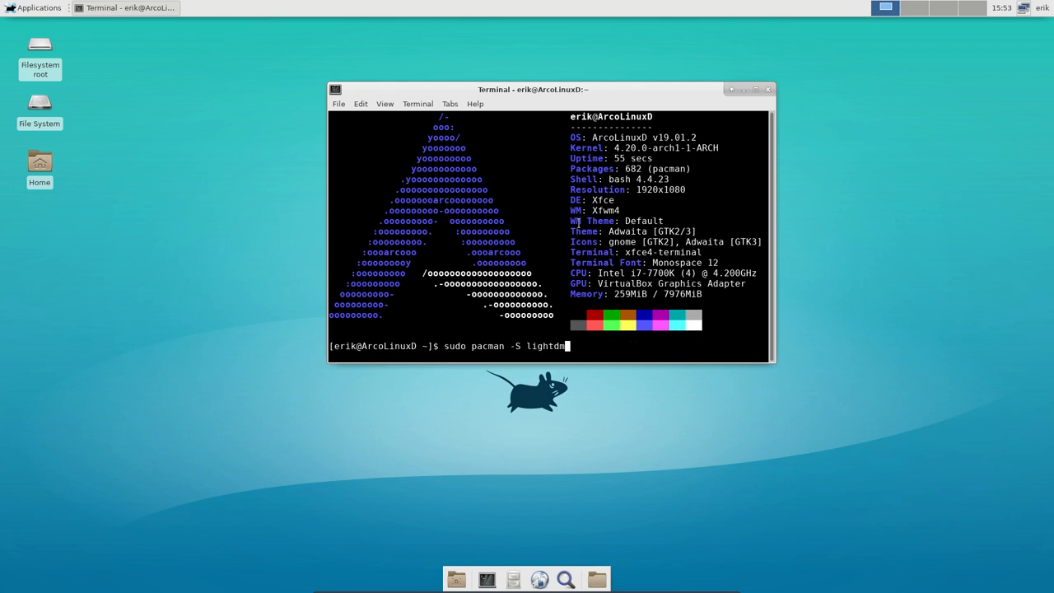
text(yay ligthdm |more)
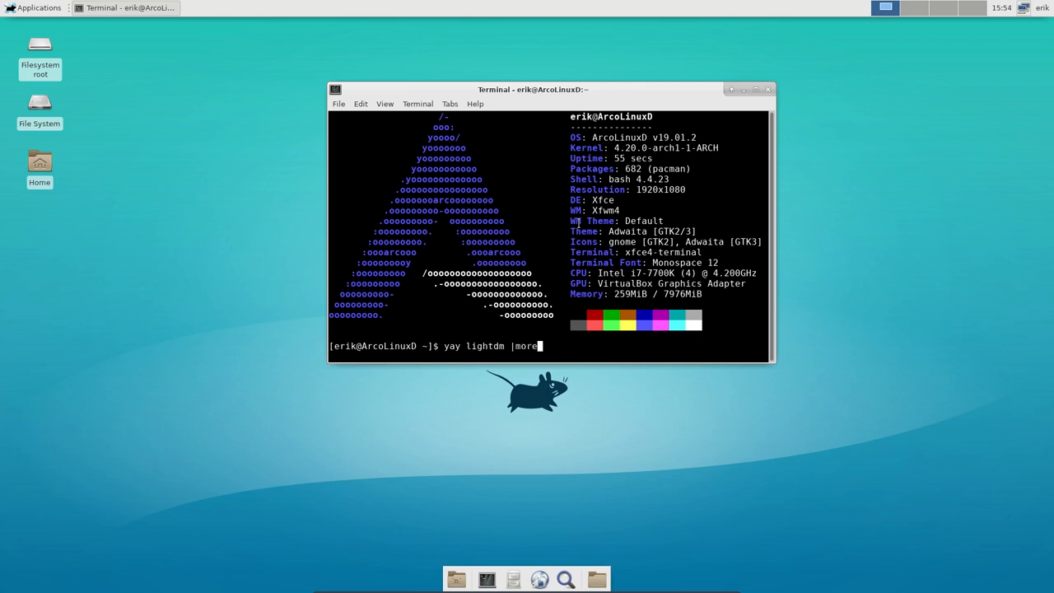
key(Return)
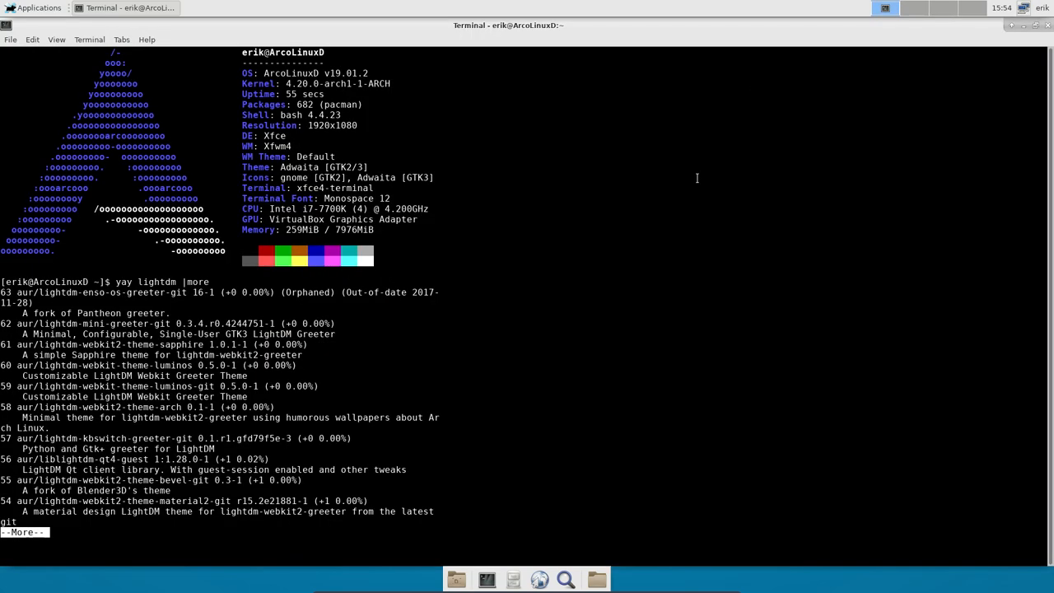
mouse_move(369, 449)
text(sudo pacman -S lightdm-gtk-greeter)
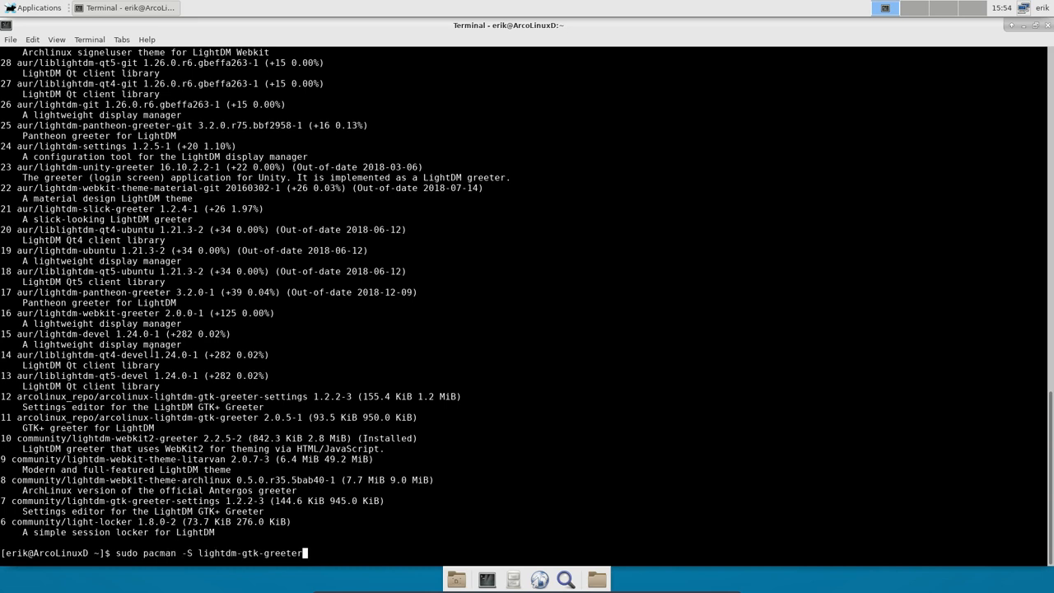
Type 'yay lightdm' again at the prompt after paging through the results
text(yay lightdm)
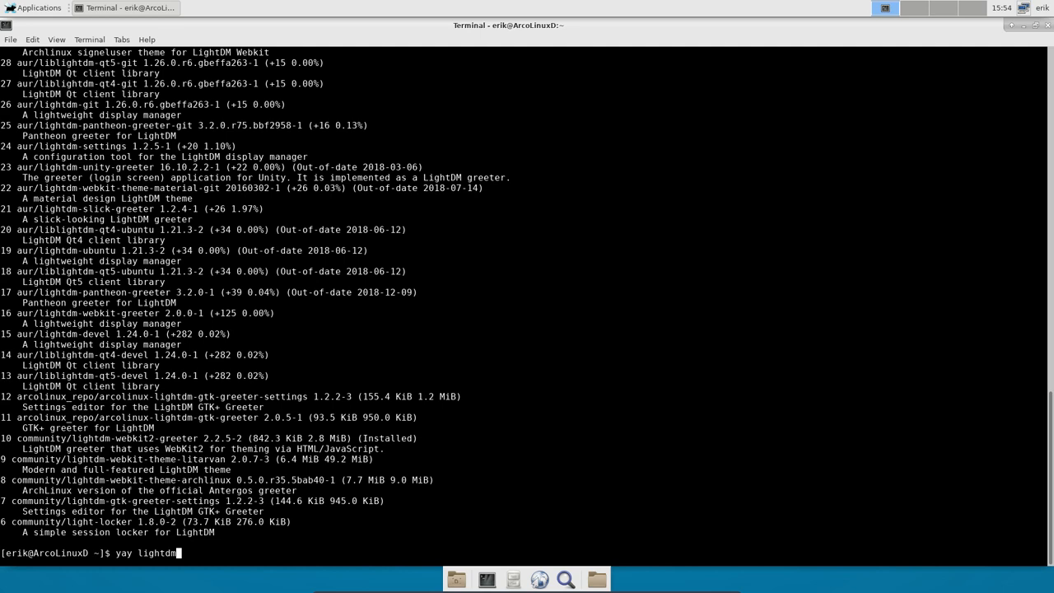
Scroll the results to confirm Aether and webkit2 greeter are installed, then close the terminal
scroll(up, 3)
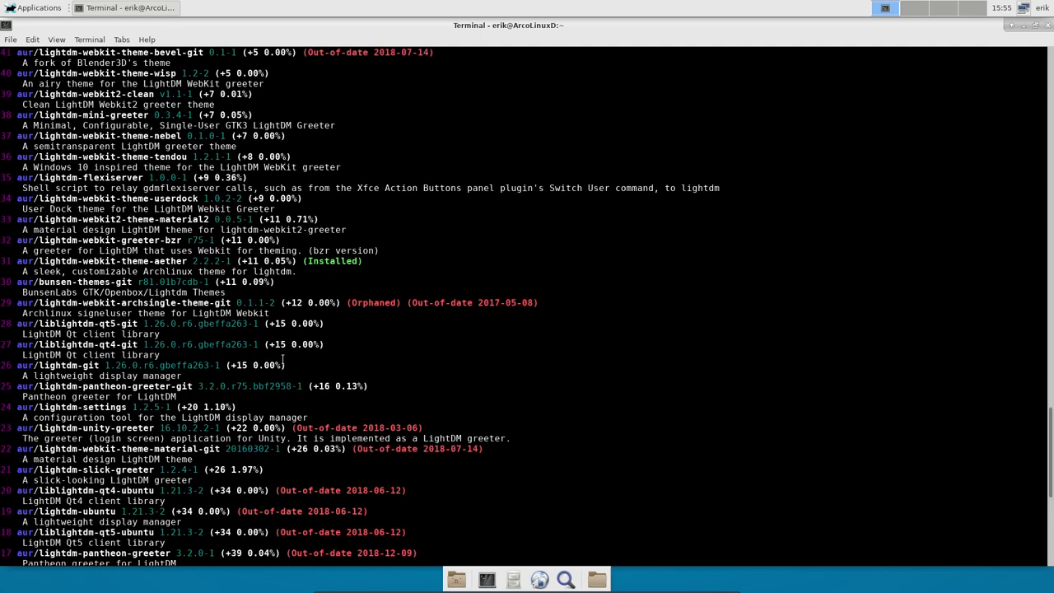
scroll(down, 3)
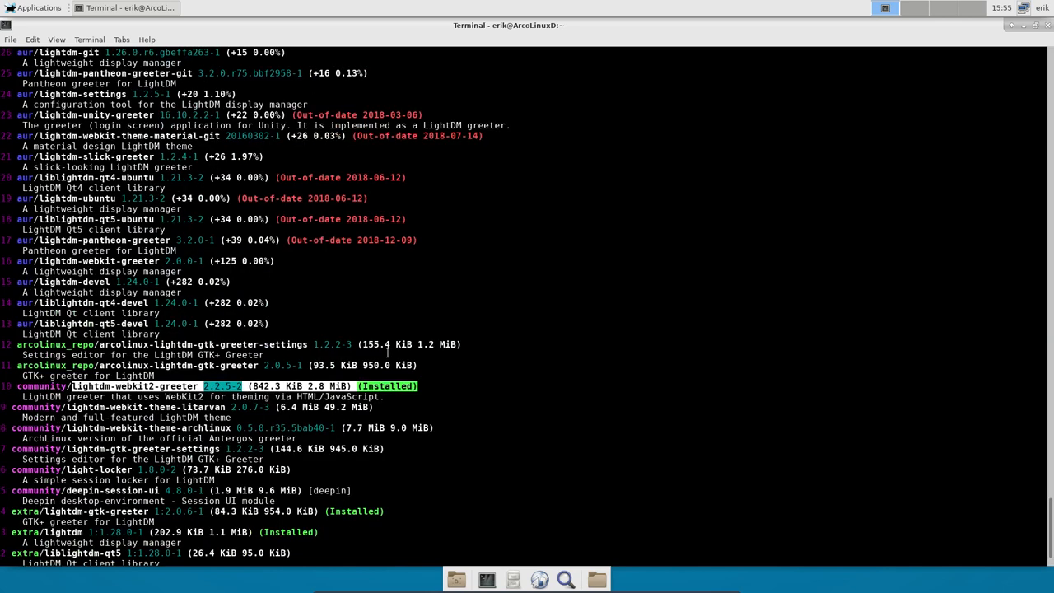
scroll(up, 3)
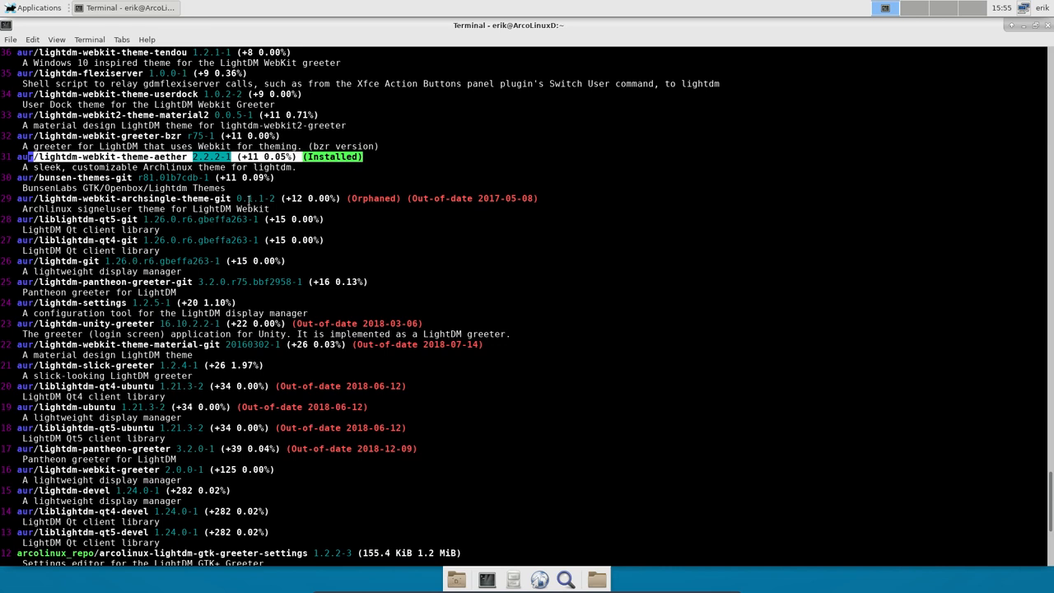
mouse_move(565, 252)
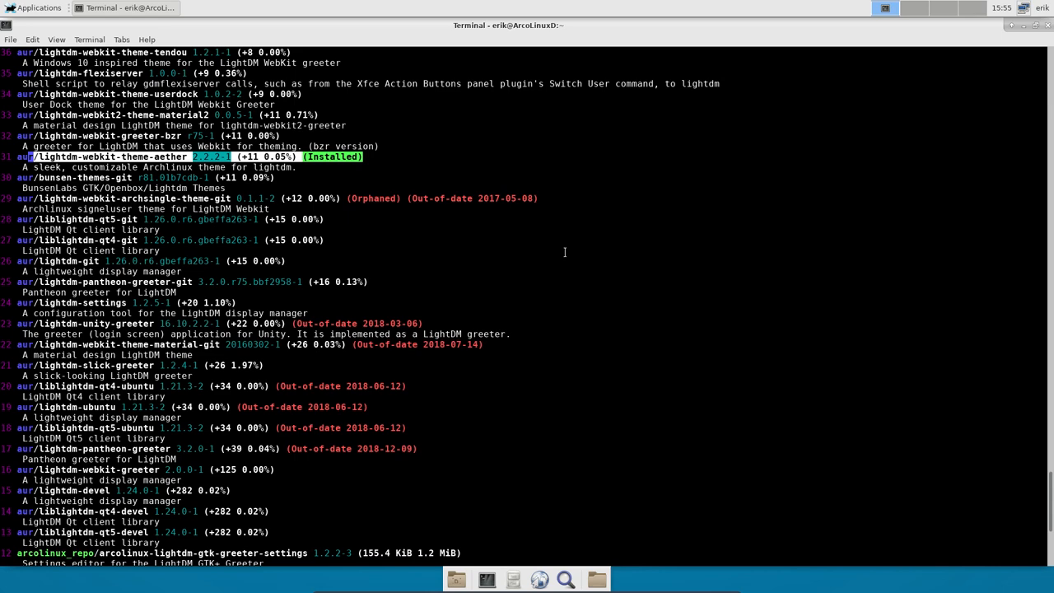
scroll(down, 3)
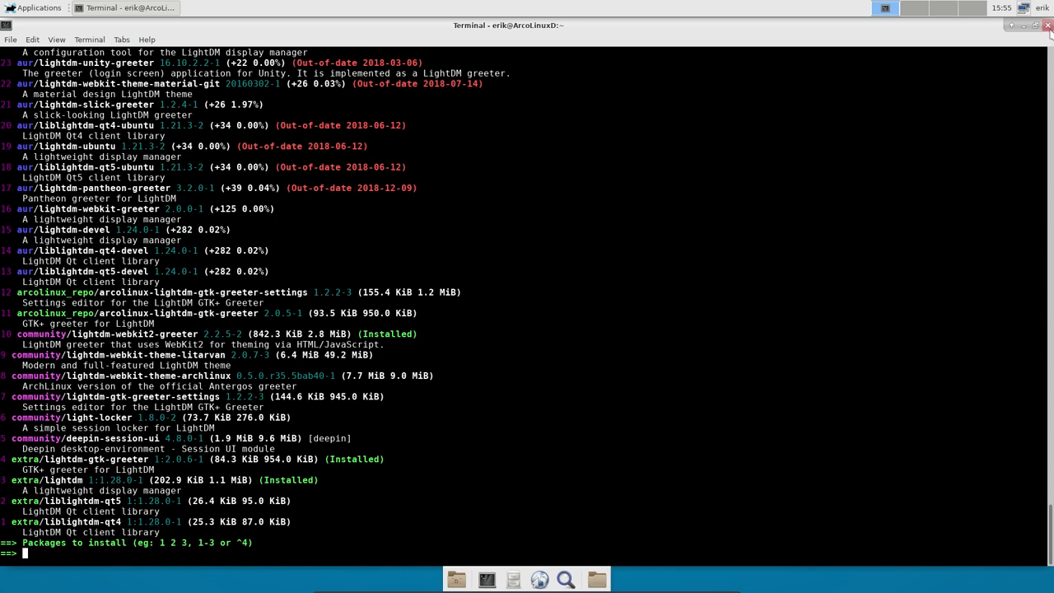
click(1048, 25)
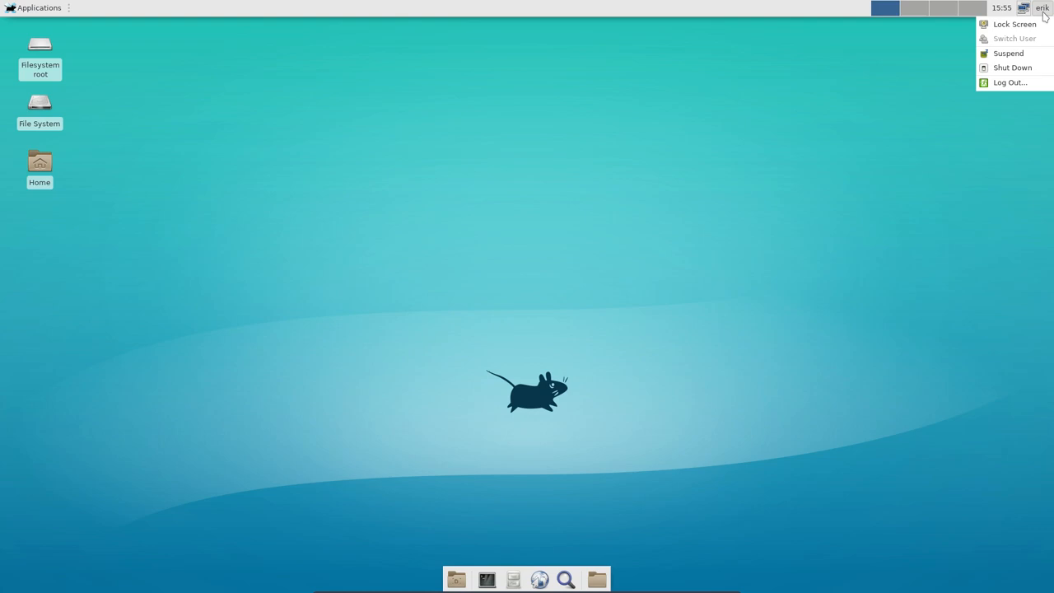
mouse_move(630, 203)
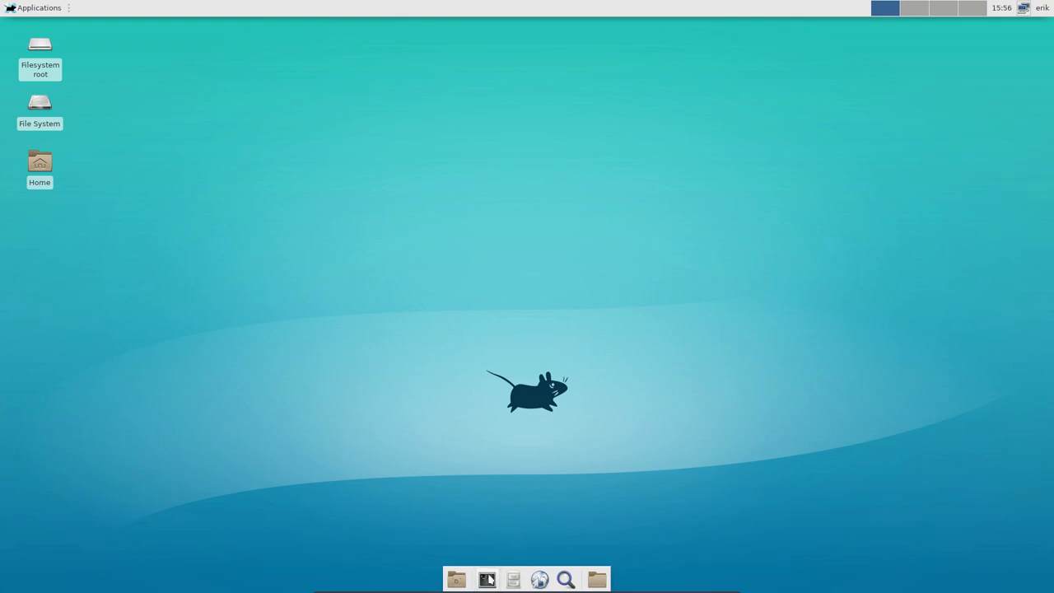
click(487, 579)
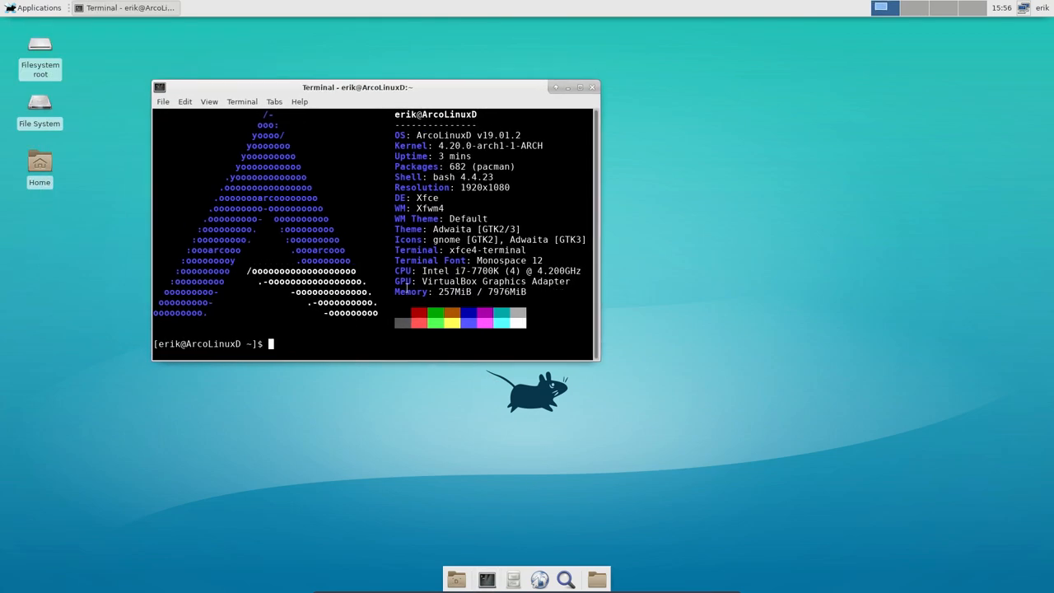
text(sudo systemctl enable lightdm.service)
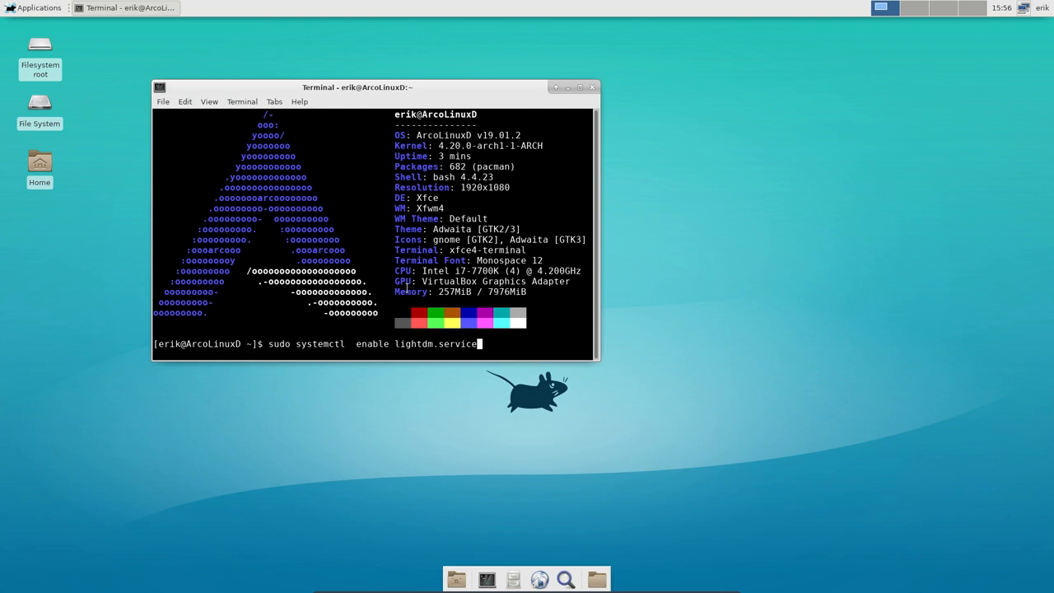
text(sudo pacman -S lightdm-gtk-greeter)
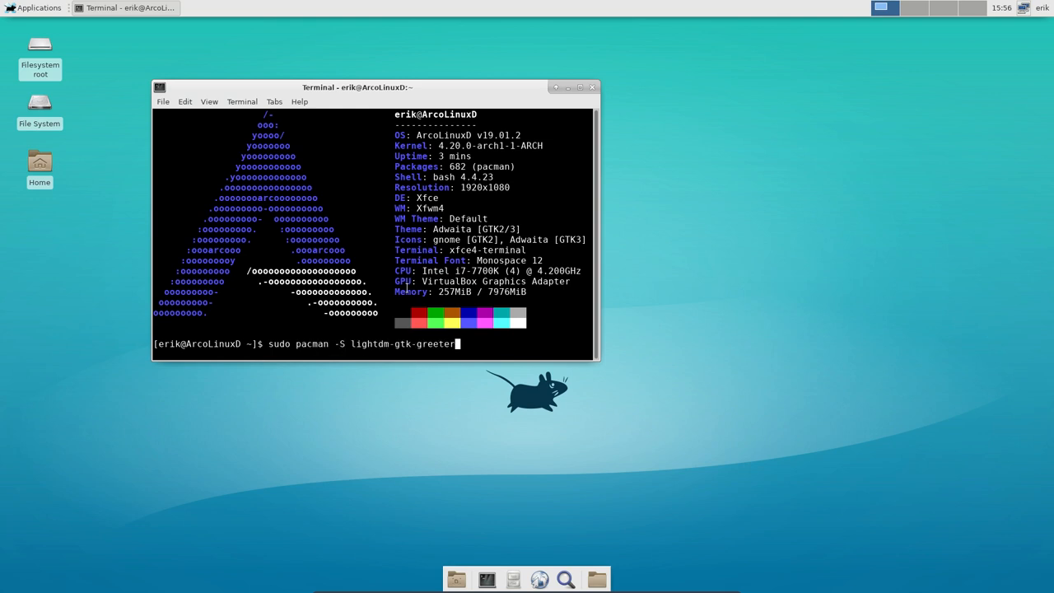
text(yay lightdm)
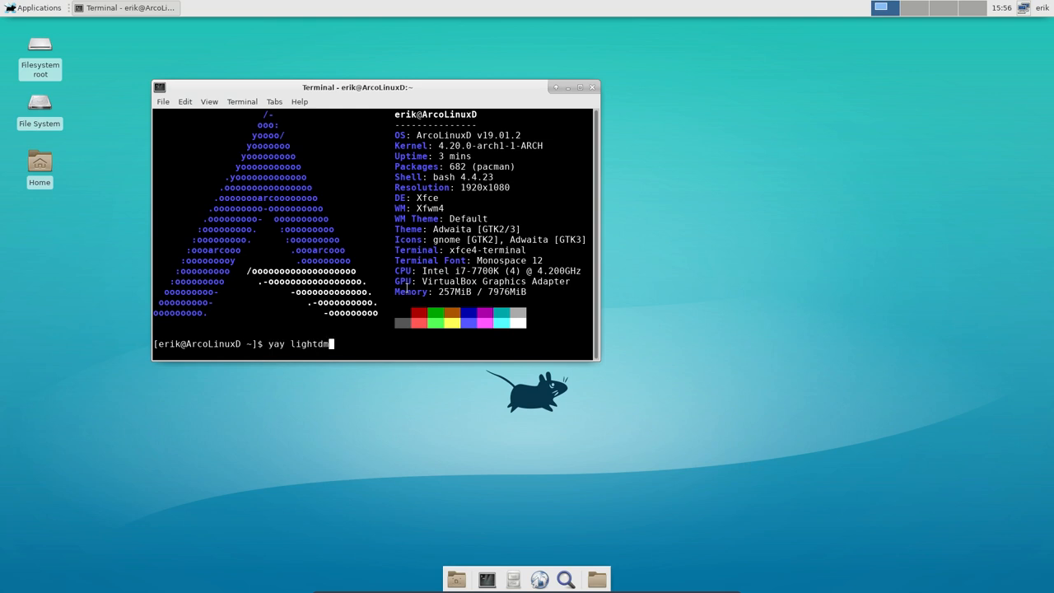
text(sudo pacman -S lightdm-gtk-greeter)
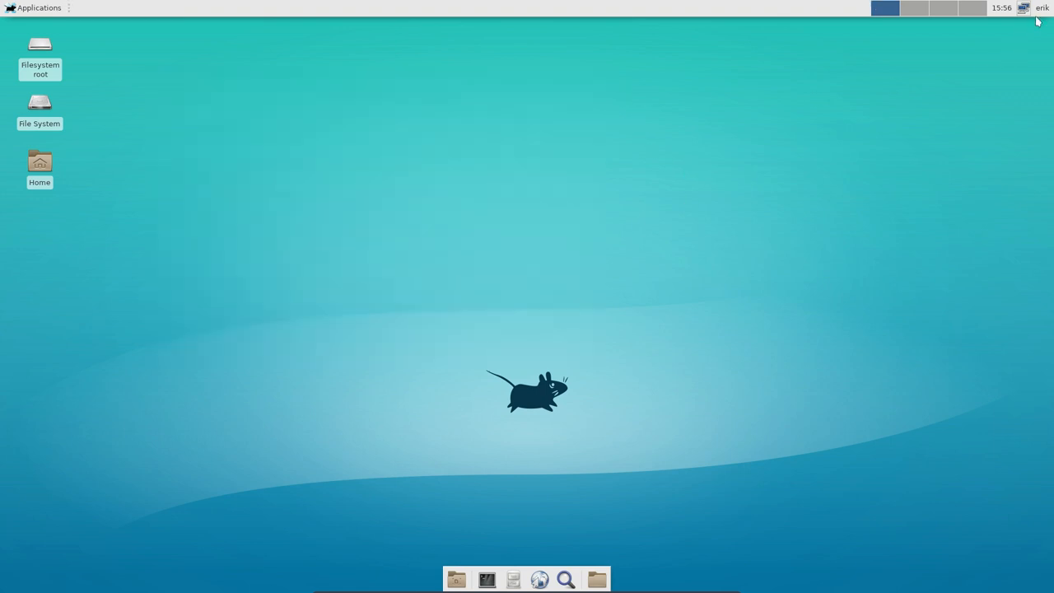
Log Erik out from the top-panel user menu
click(1024, 7)
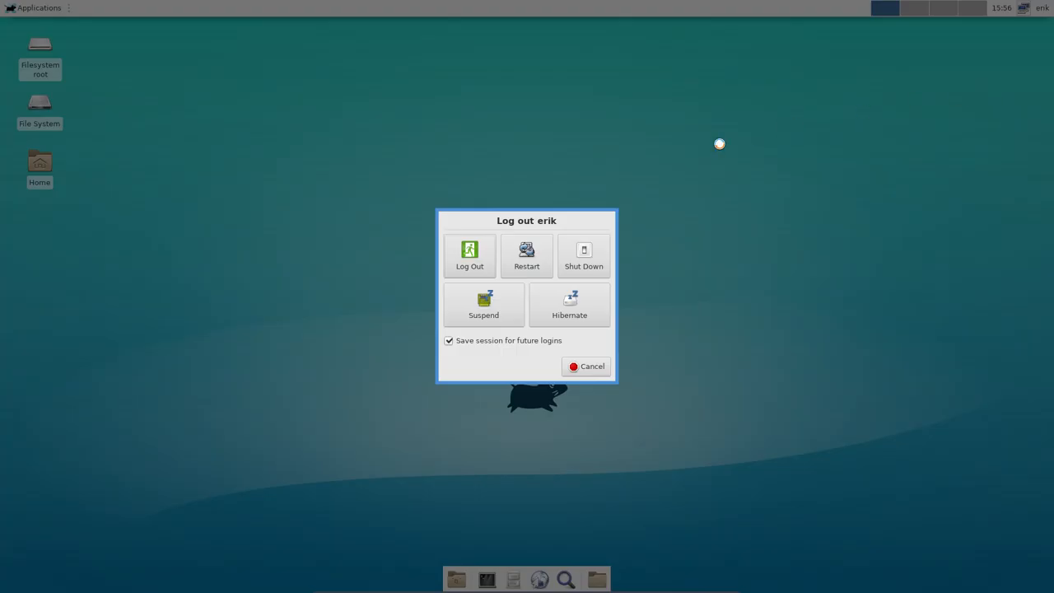
click(470, 255)
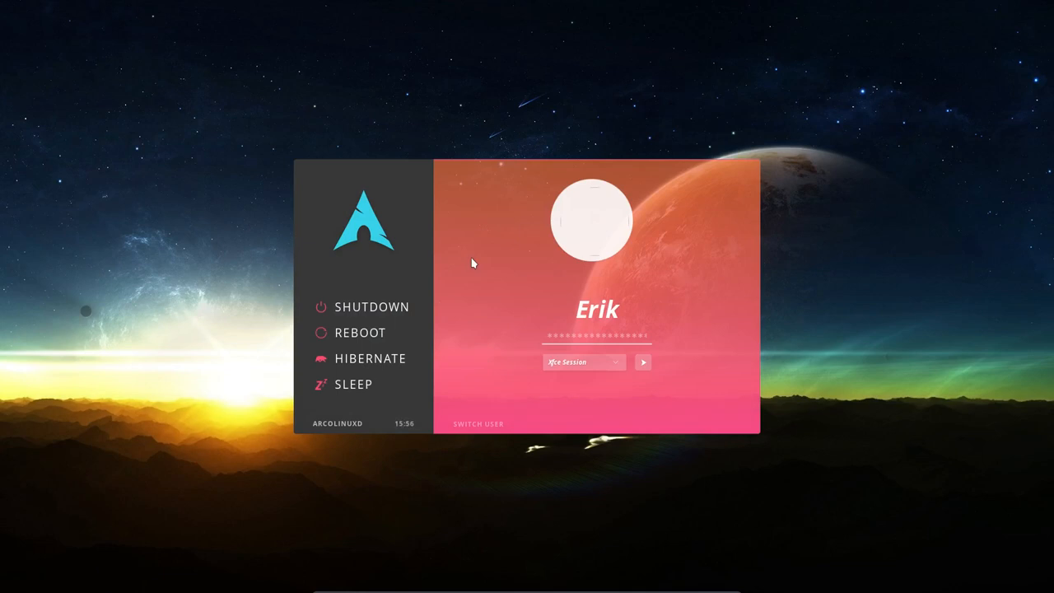
mouse_move(288, 569)
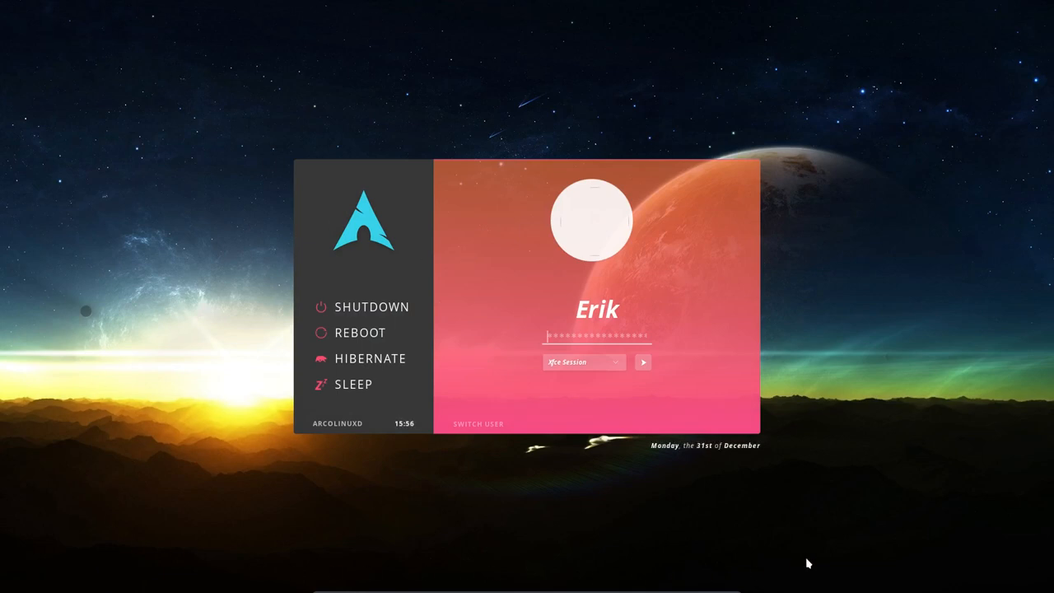
mouse_move(350, 242)
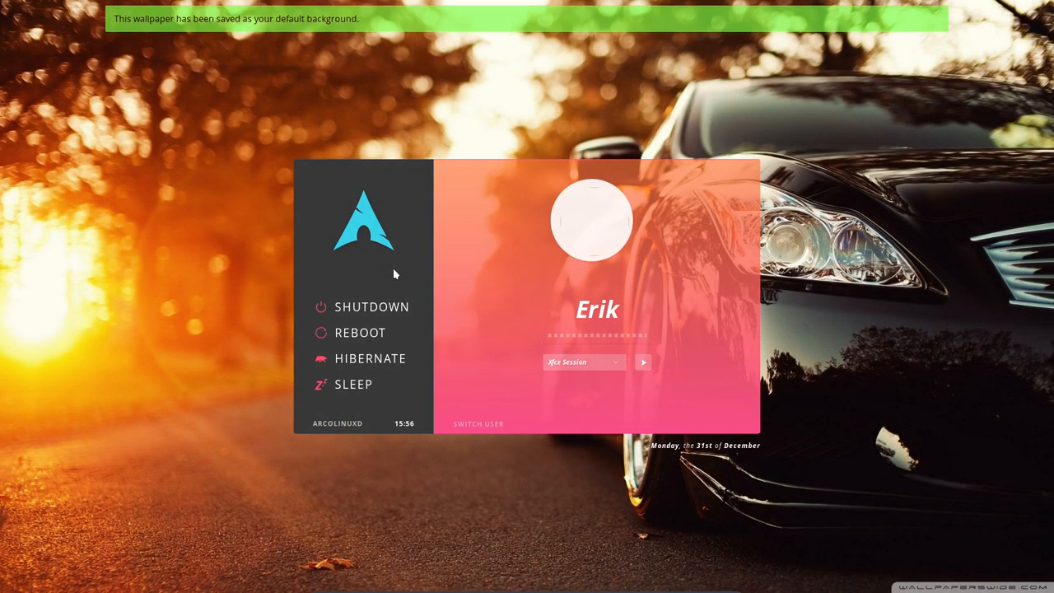
mouse_move(379, 235)
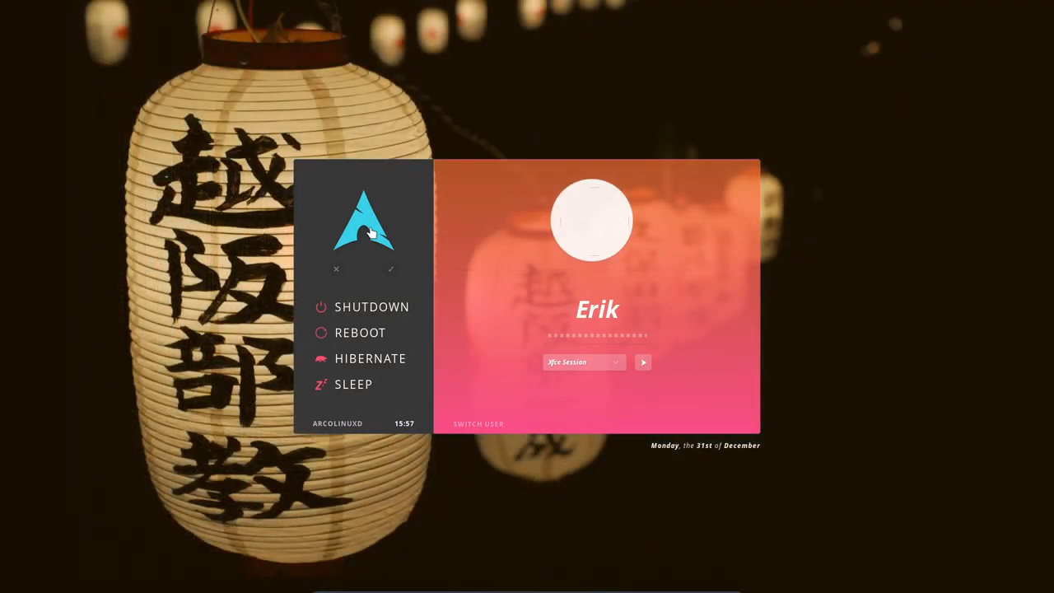
Save the paper lantern photo as the default login background
click(390, 269)
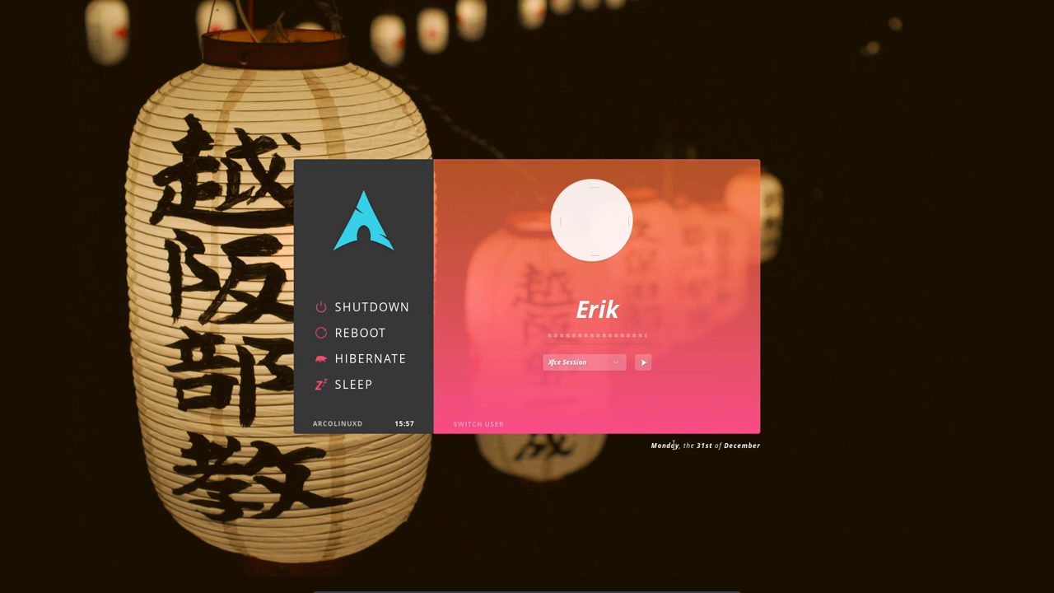
mouse_move(772, 453)
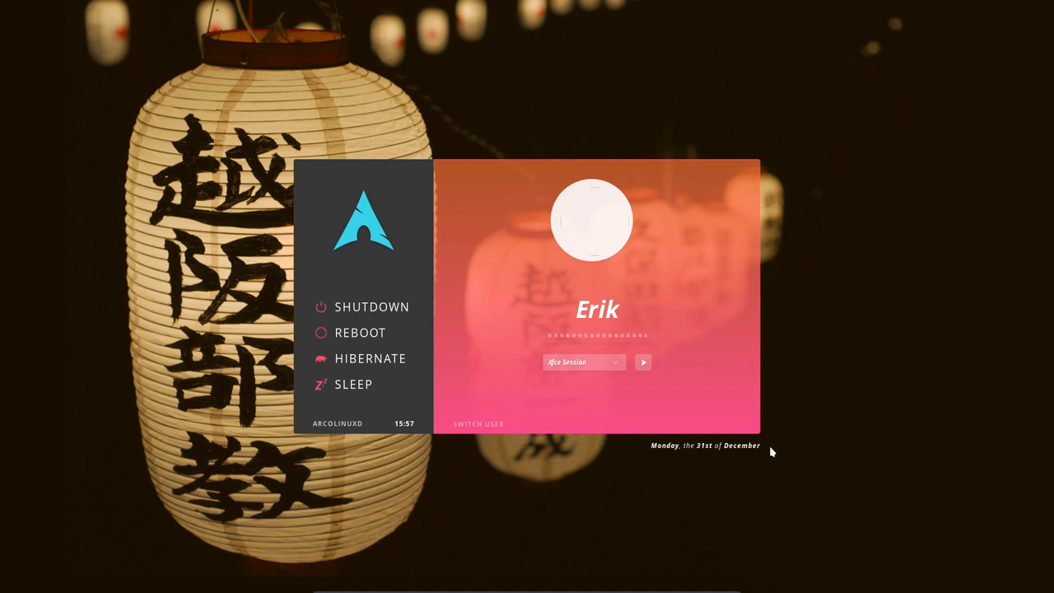
mouse_move(619, 366)
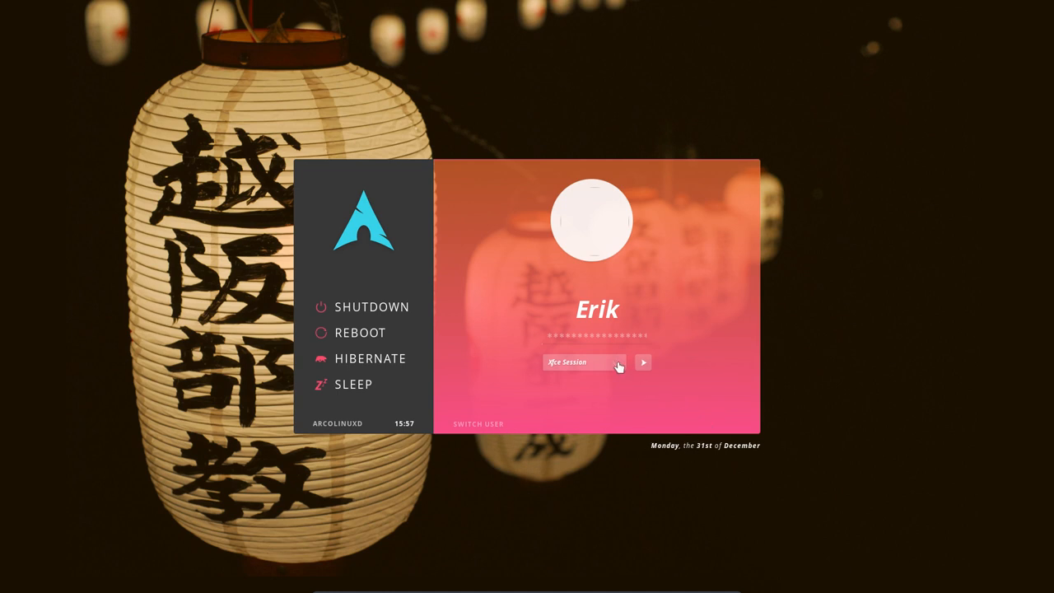
mouse_move(590, 380)
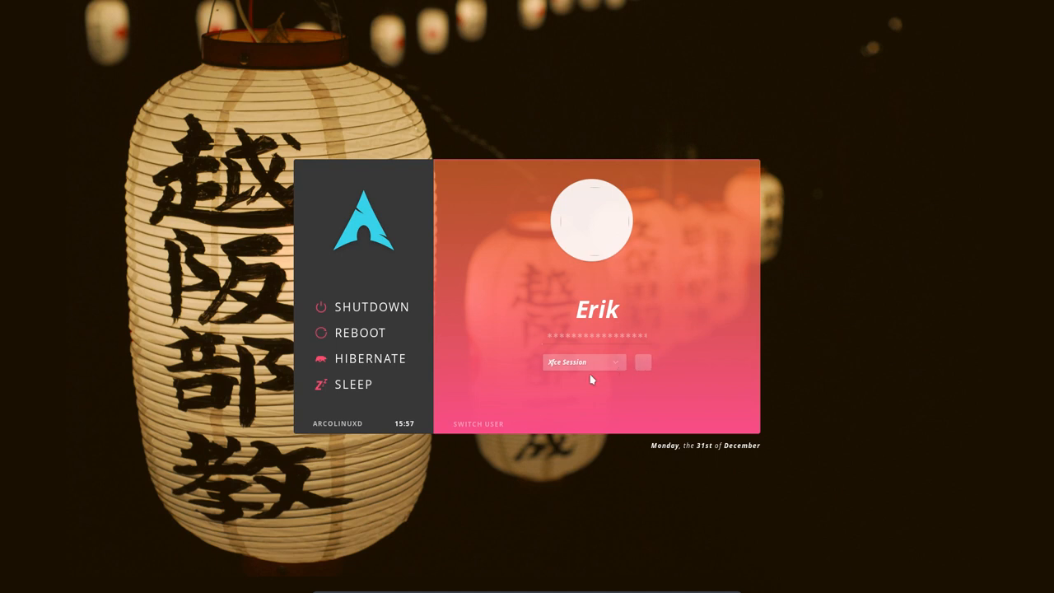